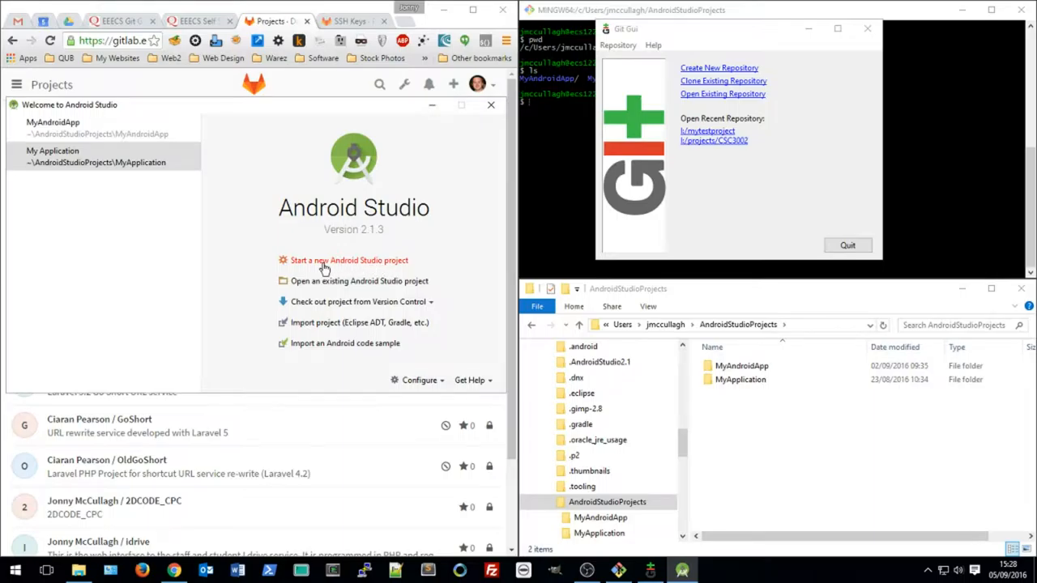
Create a new project named AndroidGit with default phone/tablet target and an empty MainActivity.
left_click(350, 260)
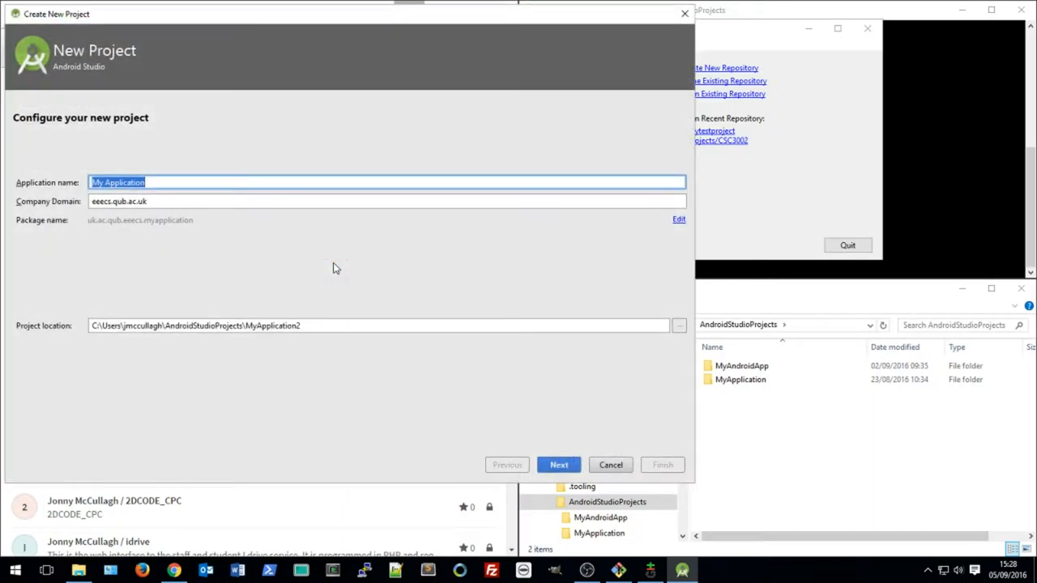
type("AndroidGit")
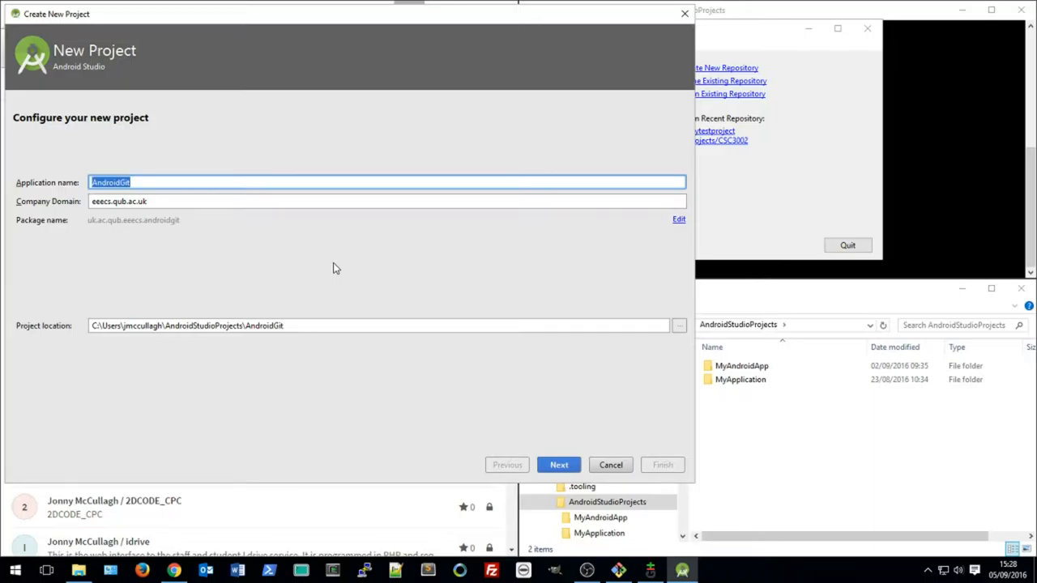
left_click(558, 463)
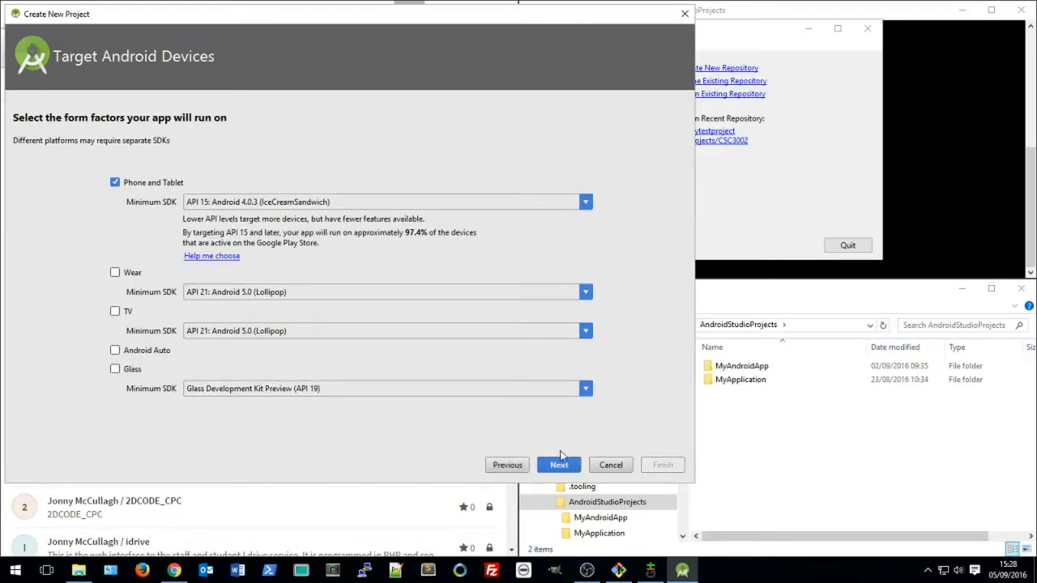
left_click(558, 463)
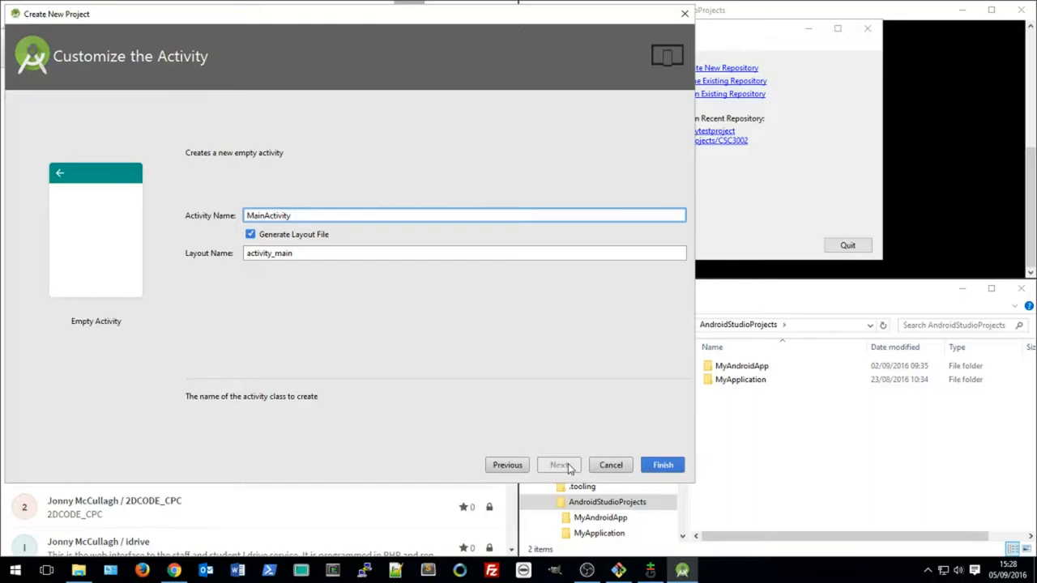
left_click(661, 463)
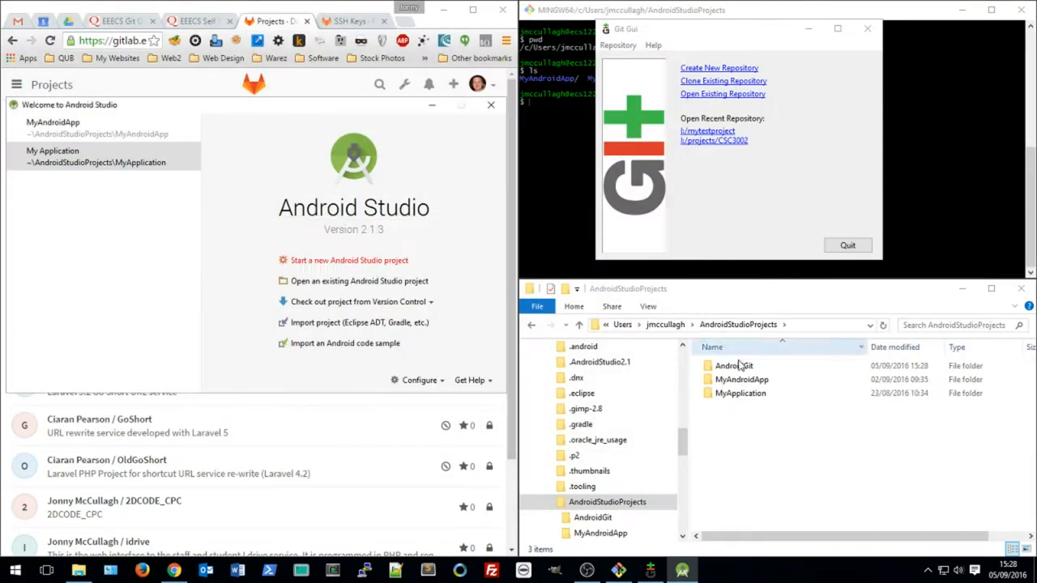
View the new AndroidGit folder in File Explorer, then bring the GitLab projects list forward.
double_click(732, 366)
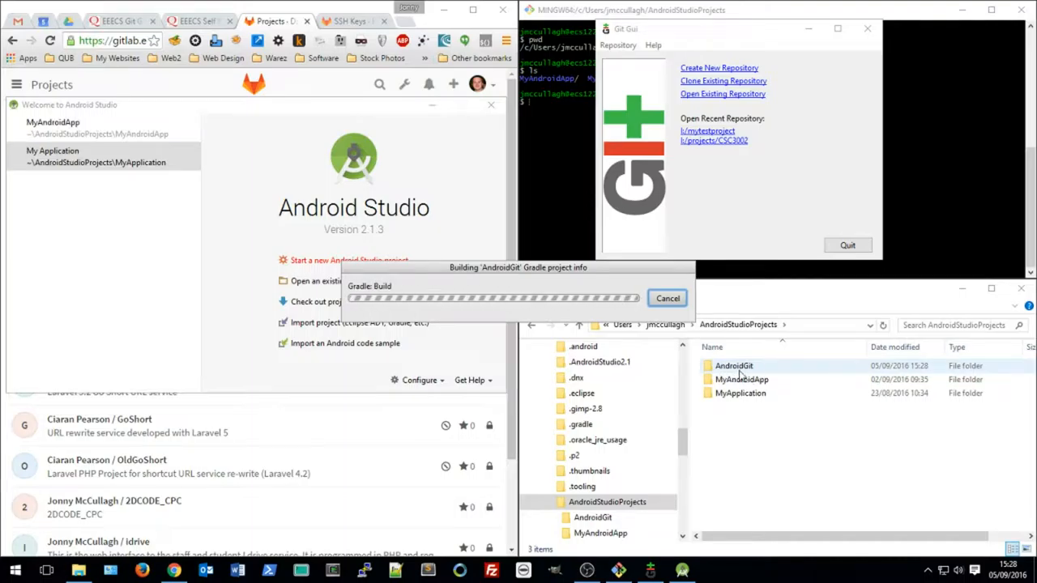
left_click(733, 366)
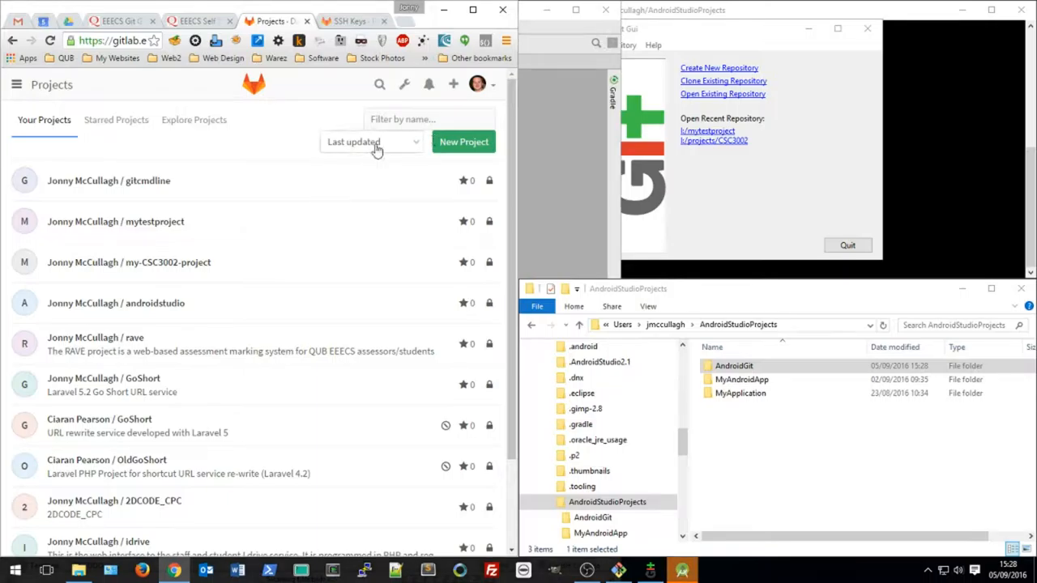
Create a private GitLab project named AndroidGit and select its SSH clone address.
left_click(464, 142)
type("AndroidGit")
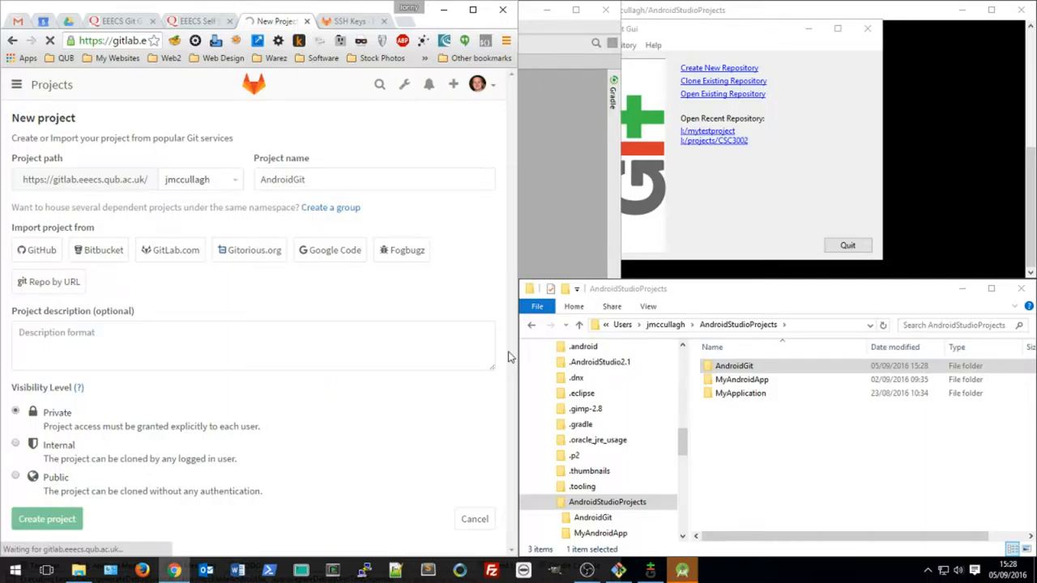
left_click(45, 518)
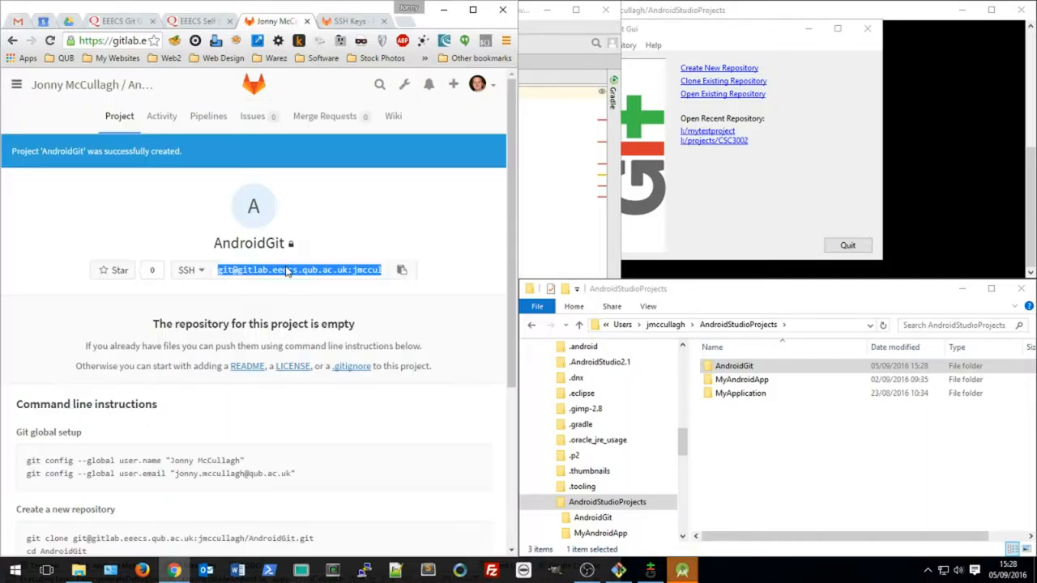
left_click(298, 269)
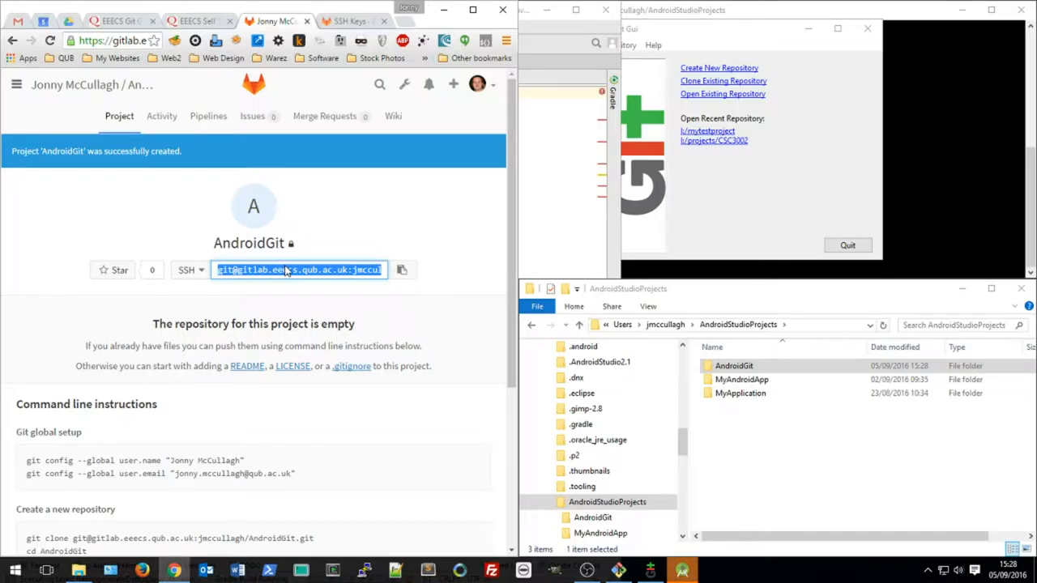
mouse_move(428, 84)
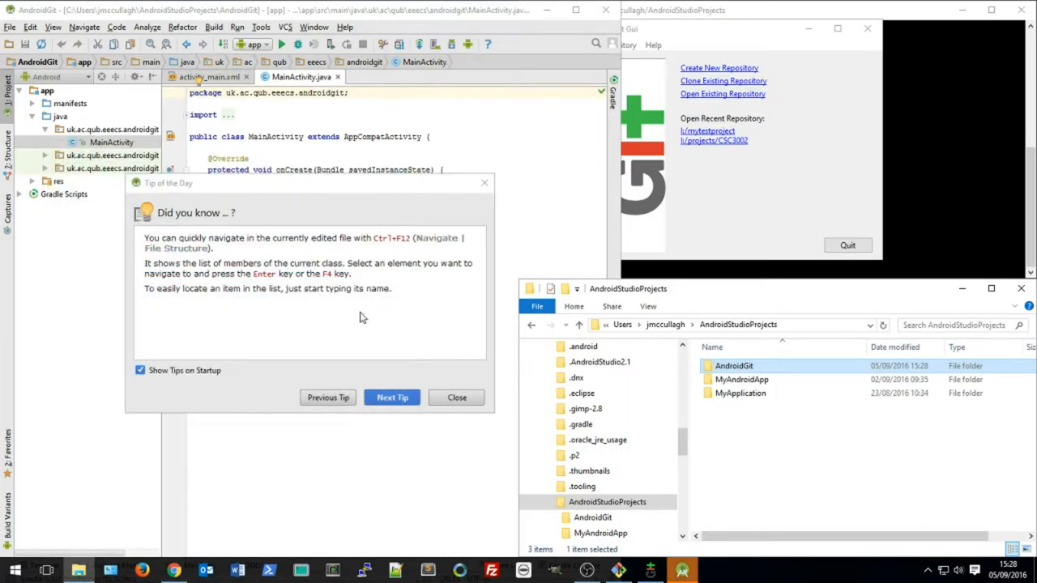
Dismiss the Tip of the Day and load MainActivity.java in the editor.
left_click(457, 397)
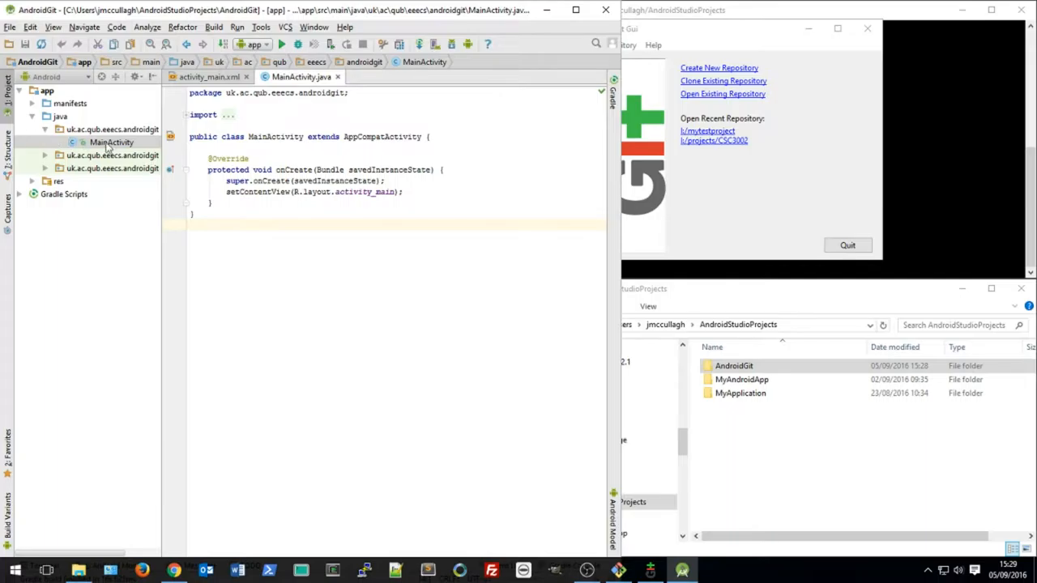
left_click(285, 26)
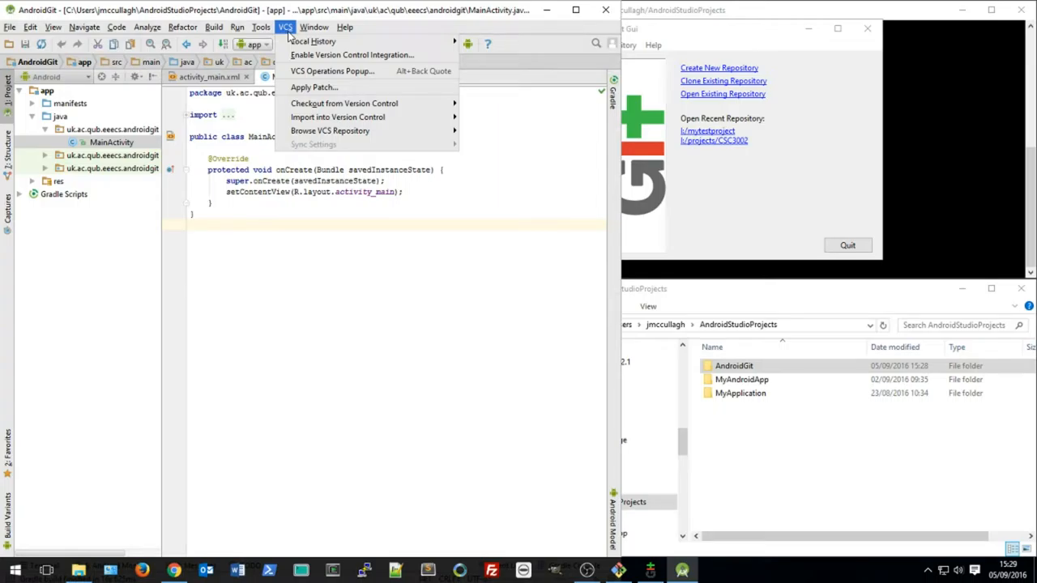
mouse_move(344, 103)
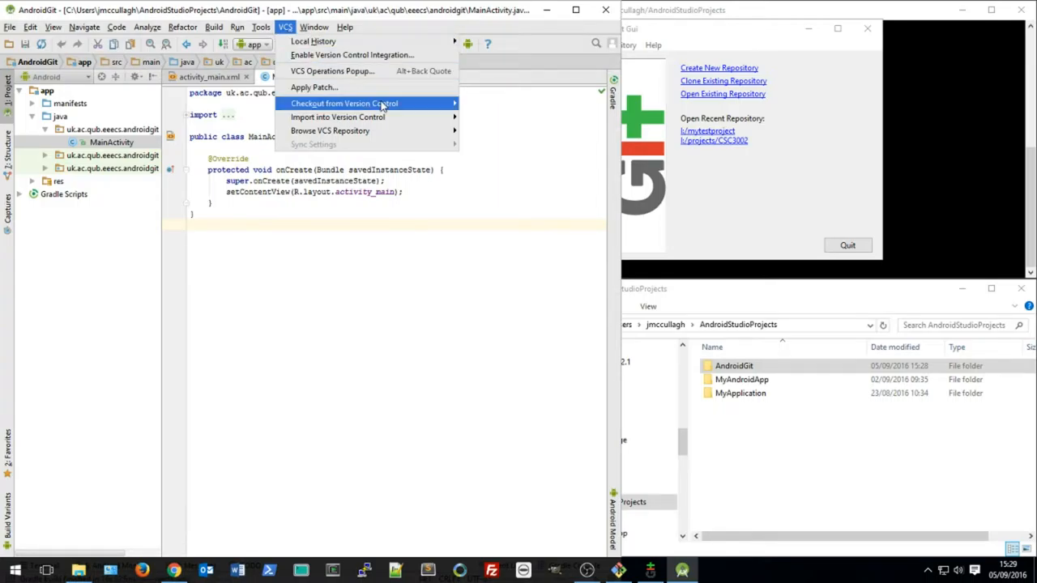
mouse_move(364, 116)
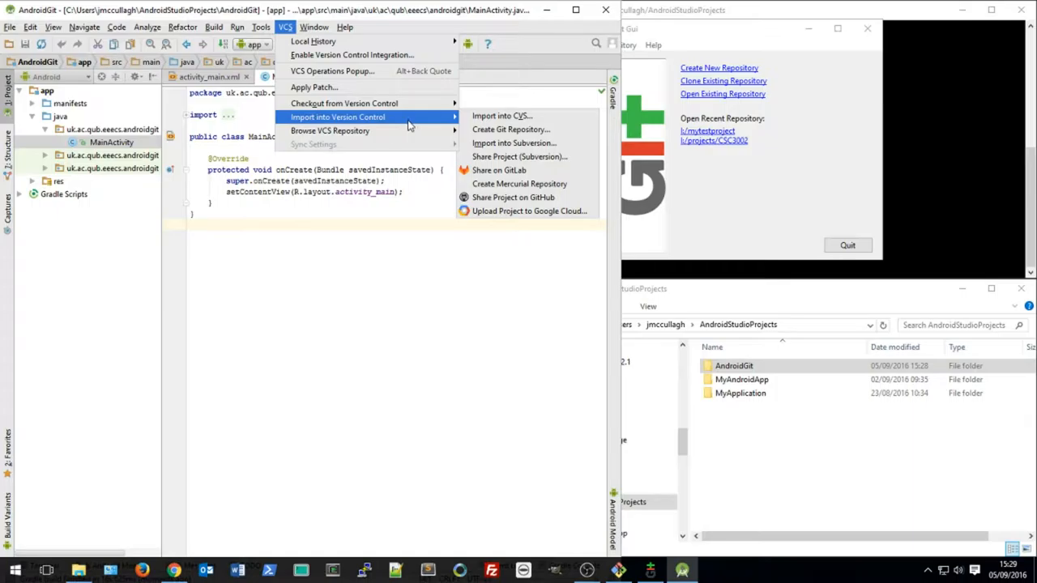
mouse_move(511, 129)
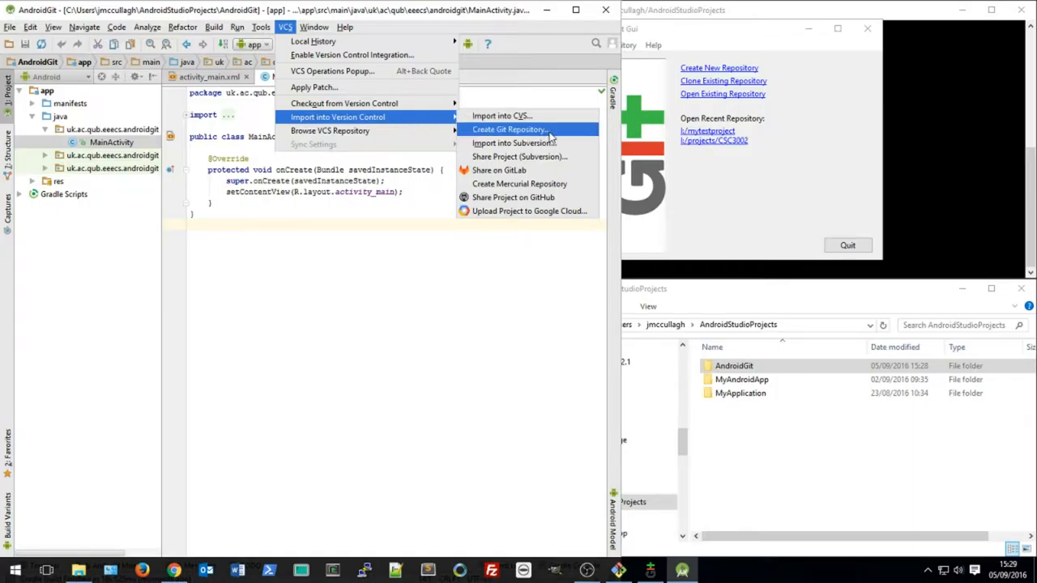
Create a local Git repository for the AndroidGit project folder via VCS > Import into Version Control.
left_click(509, 129)
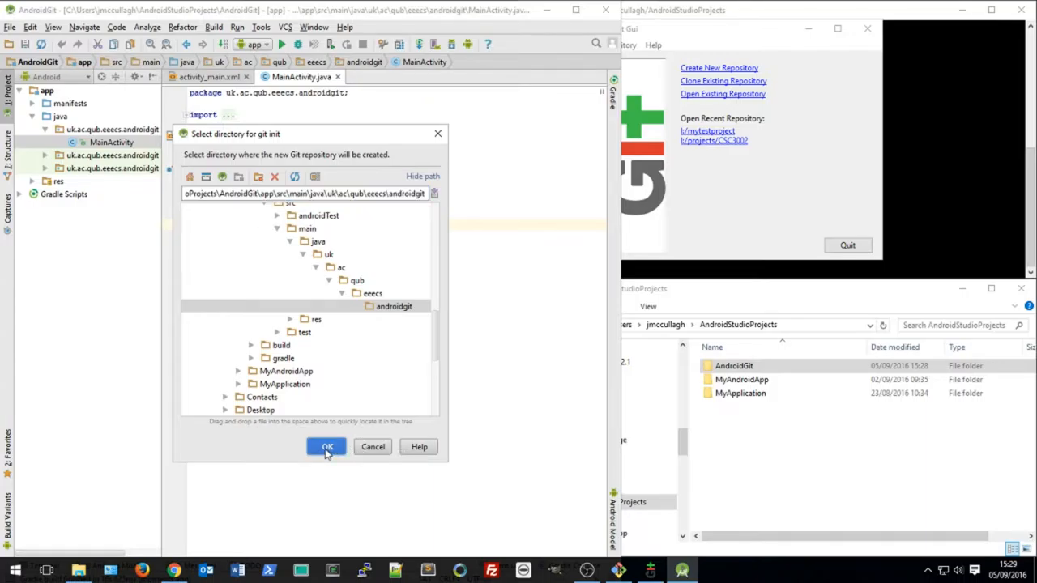
left_click(326, 448)
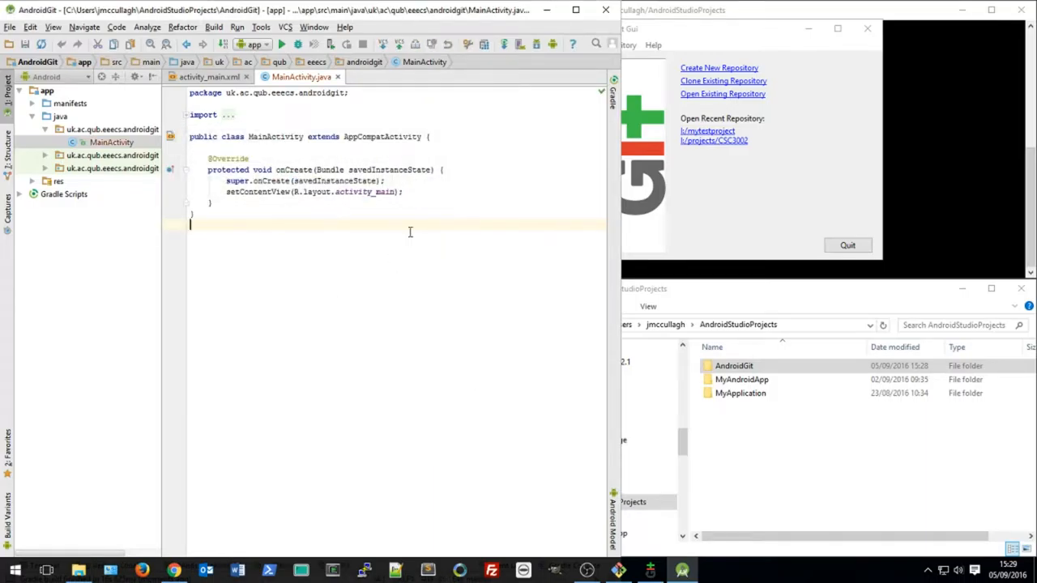
Show AndroidGit's files in File Explorer and add '//Do Something' after setContentView in onCreate.
left_click(734, 366)
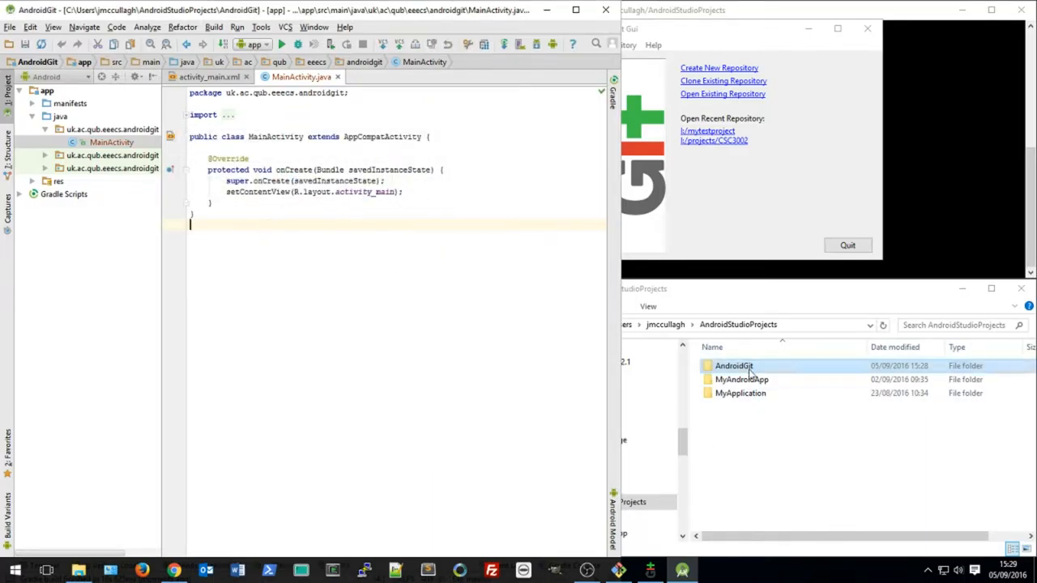
double_click(734, 366)
type("//Do ")
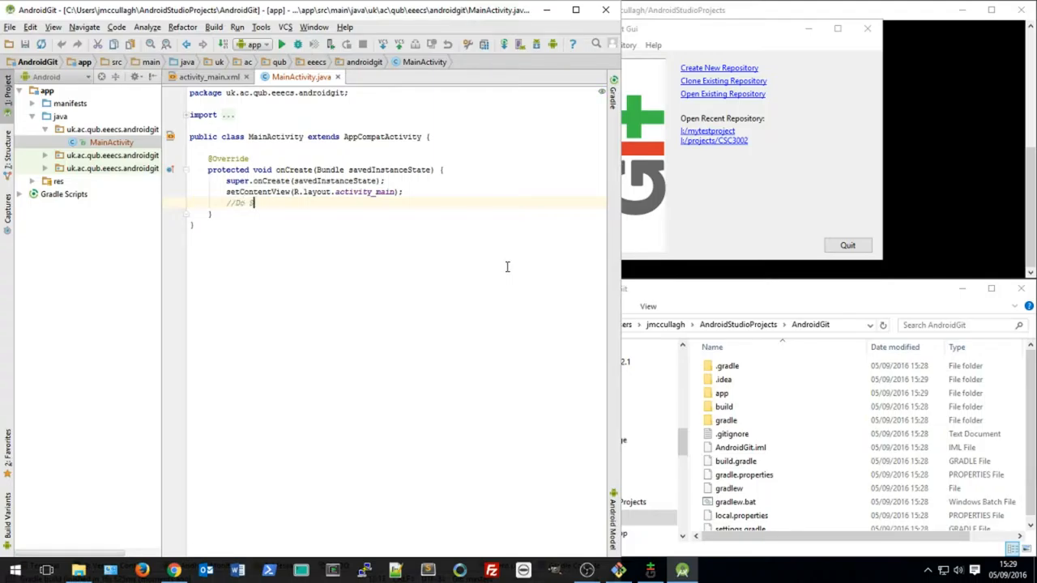
type("Something")
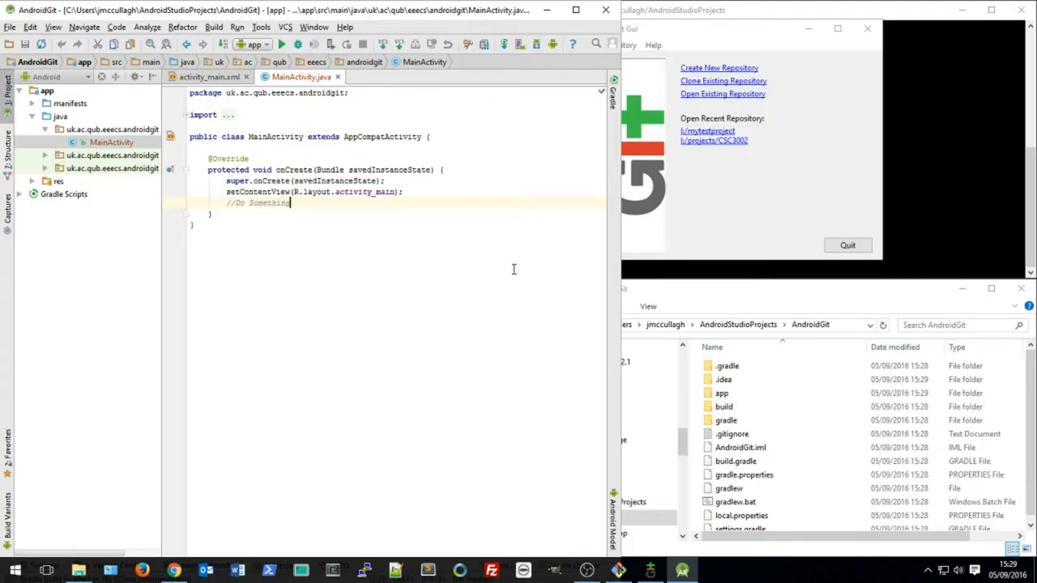
Save all project changes and bring up the version control commands.
left_click(9, 26)
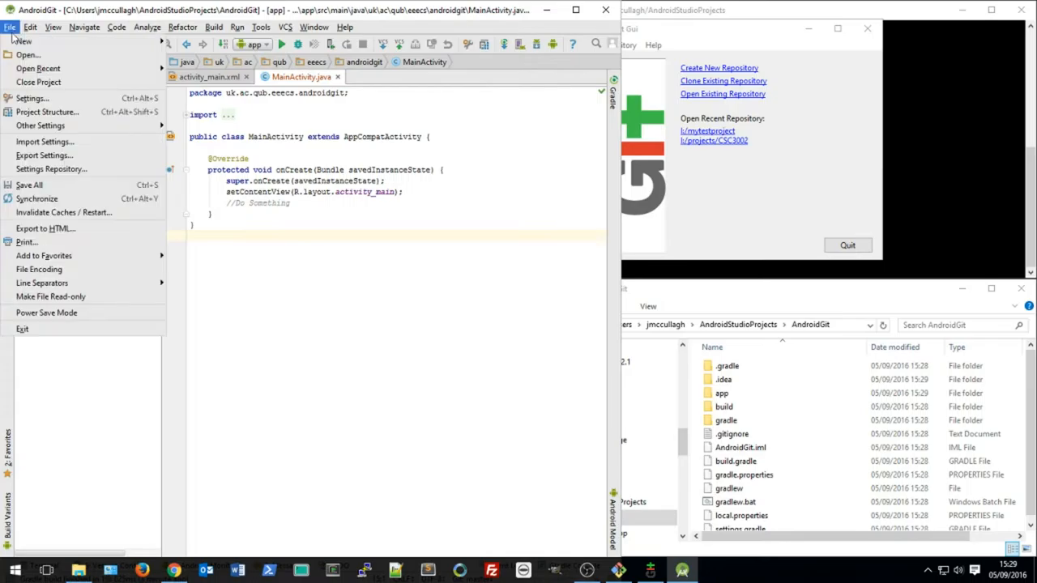
left_click(10, 26)
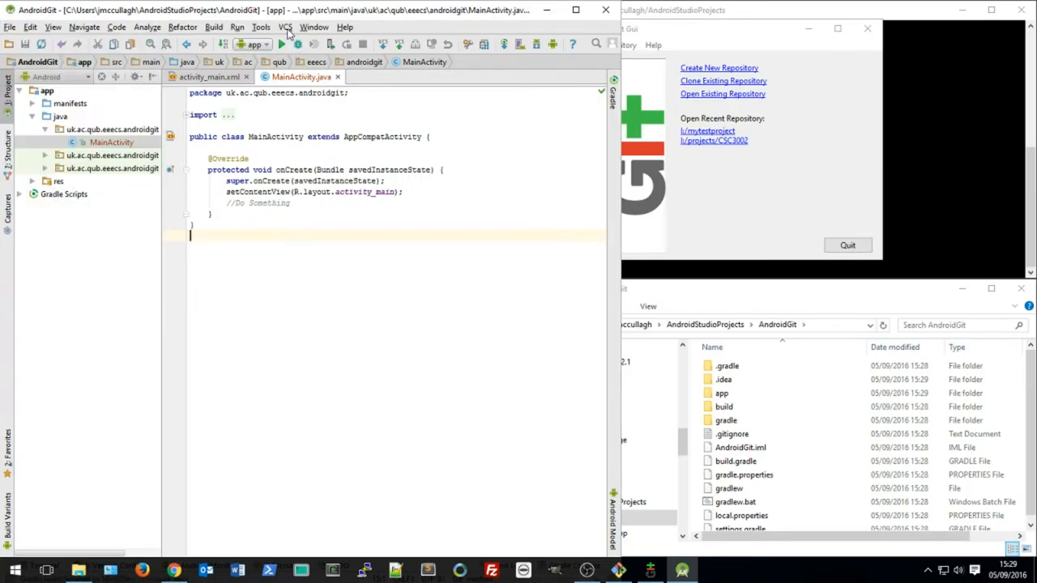
left_click(285, 26)
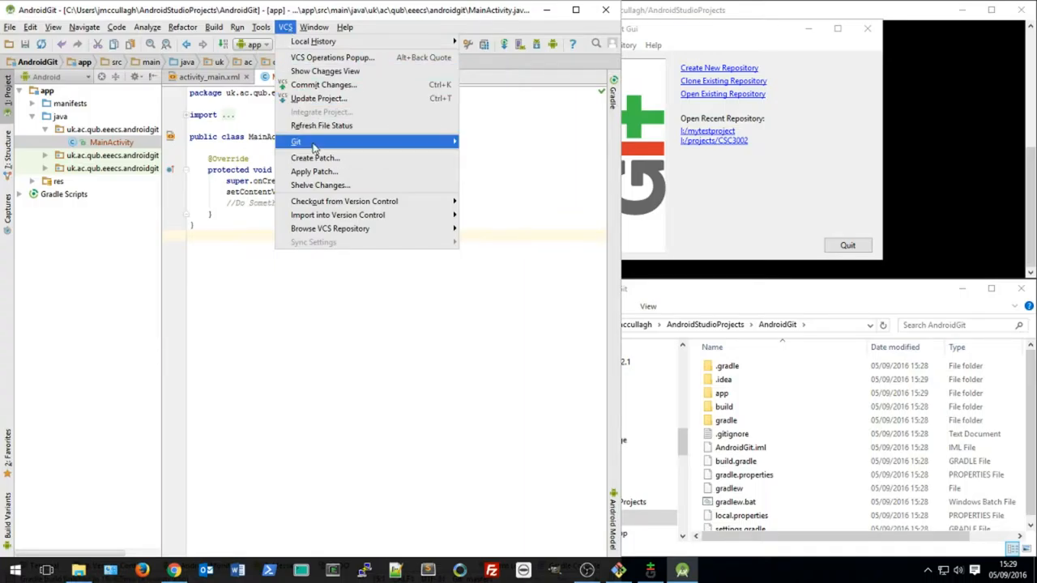
left_click(503, 279)
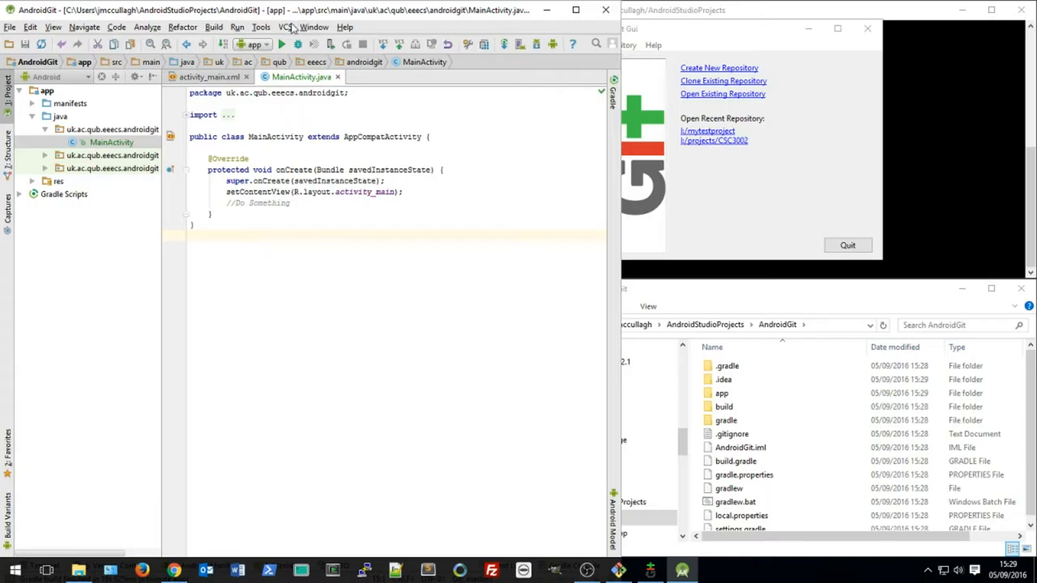
Bring up the Commit Changes dialog for MainActivity.java via VCS > Git > Commit File.
left_click(285, 26)
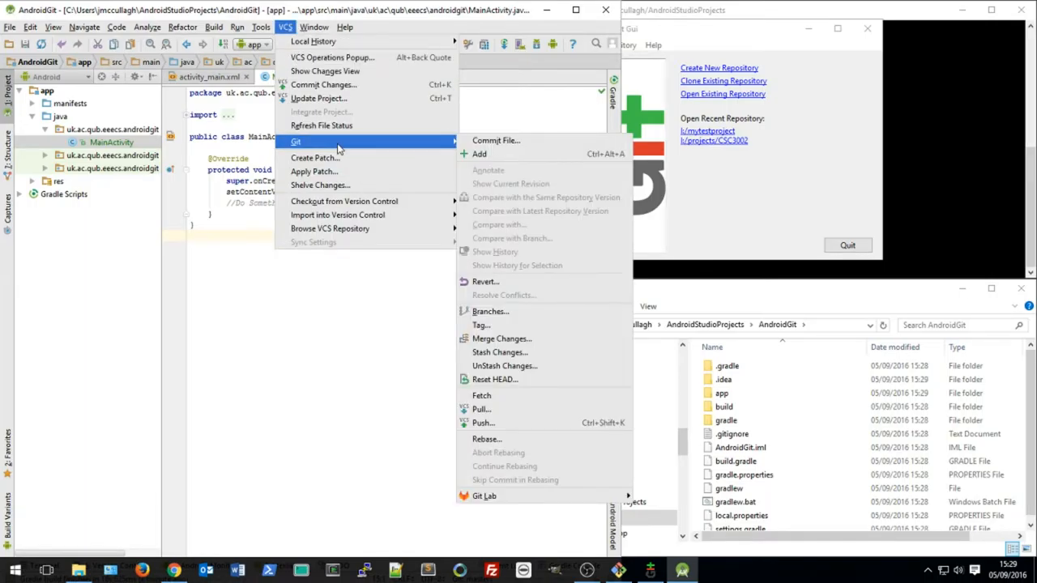
mouse_move(494, 139)
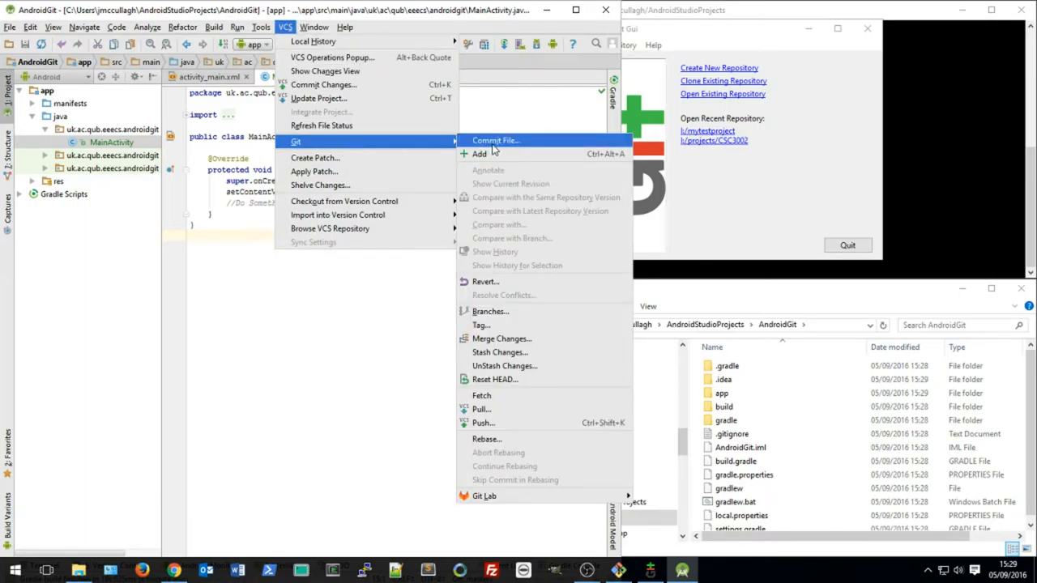
left_click(496, 139)
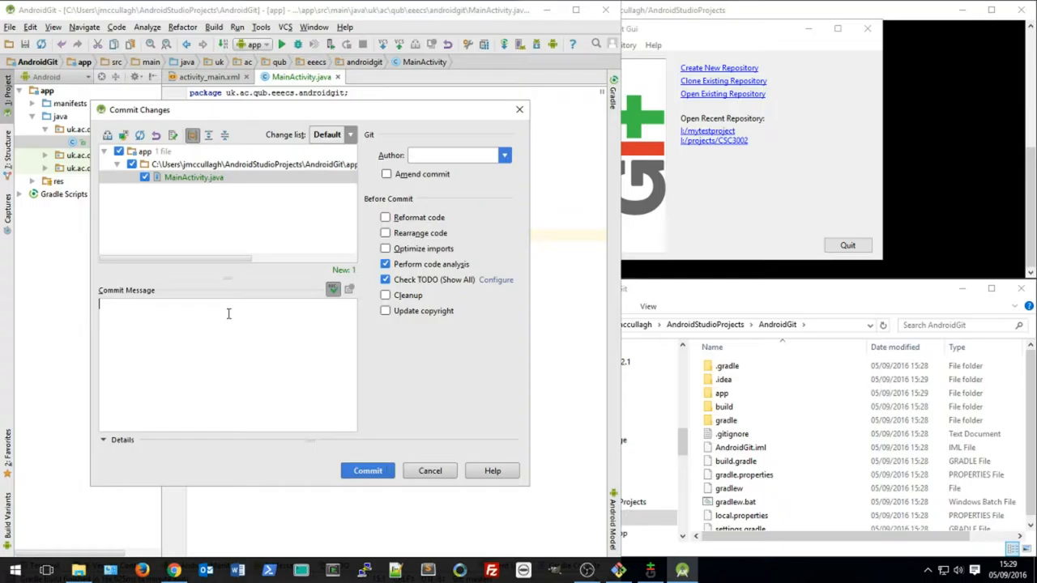
Commit MainActivity.java with message 'Added the main activity' using Commit and Push.
type("Added the main act")
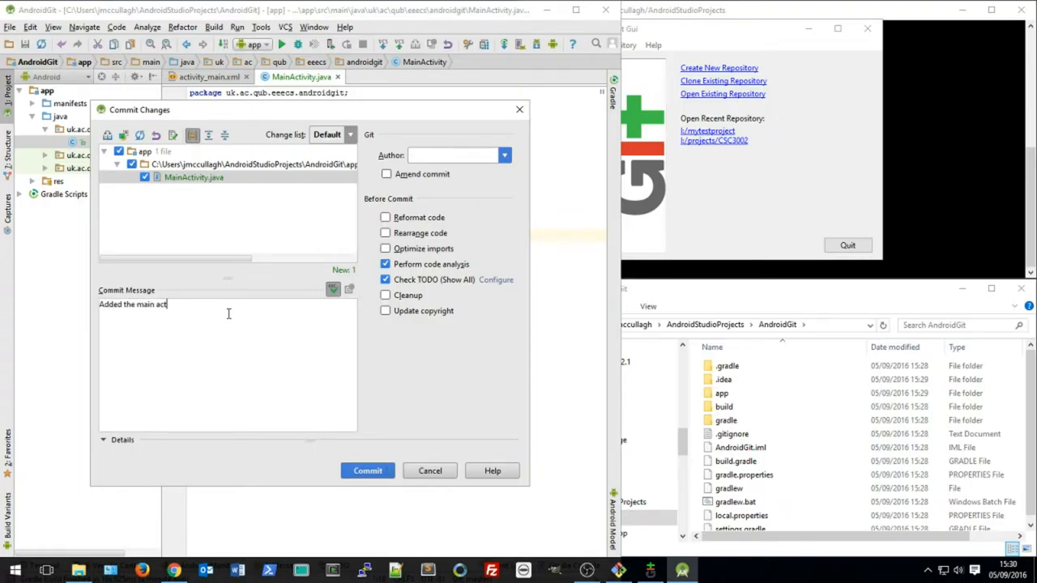
type("ivity")
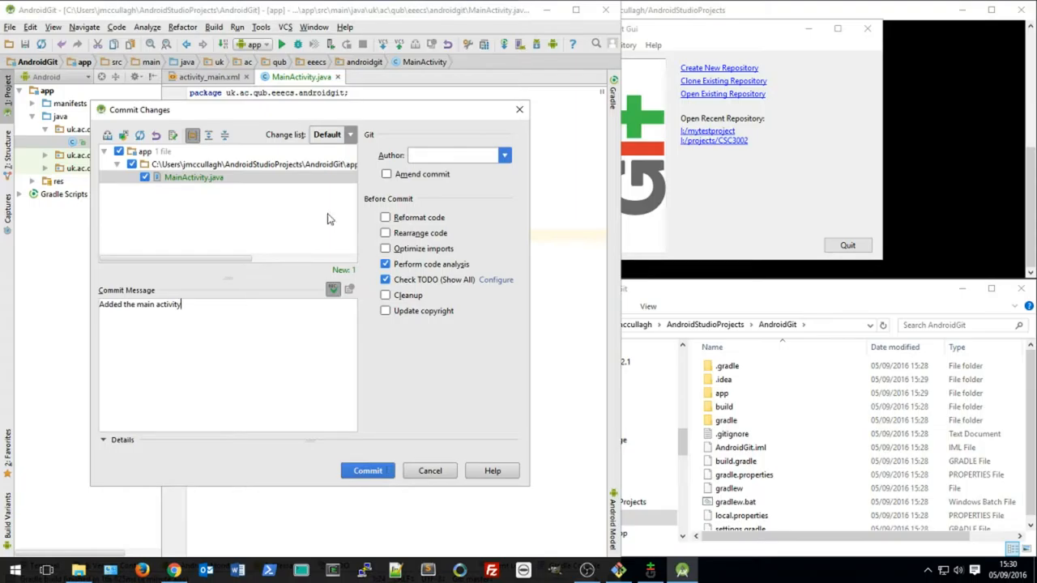
left_click(451, 155)
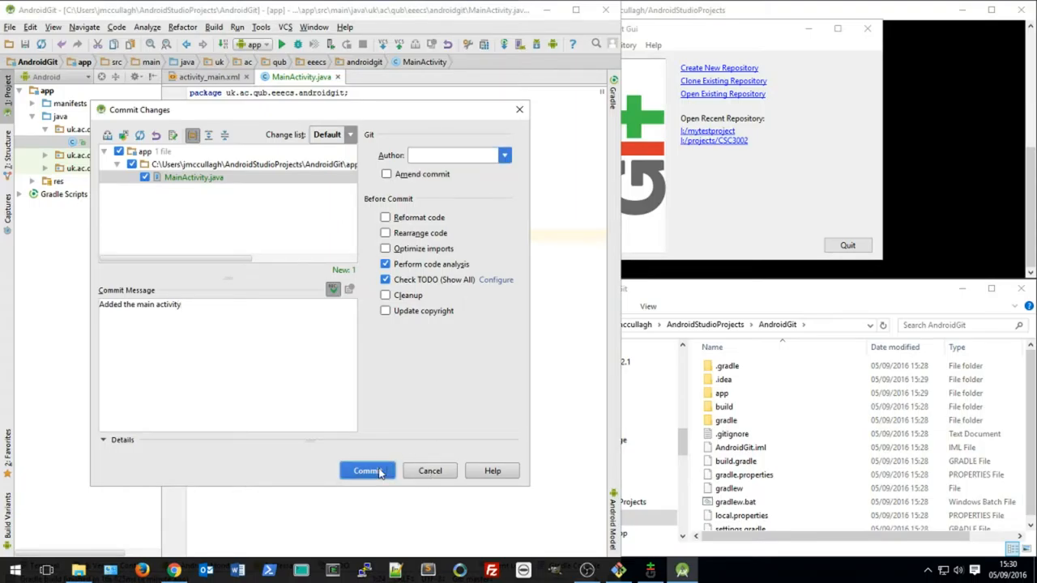
left_click(380, 470)
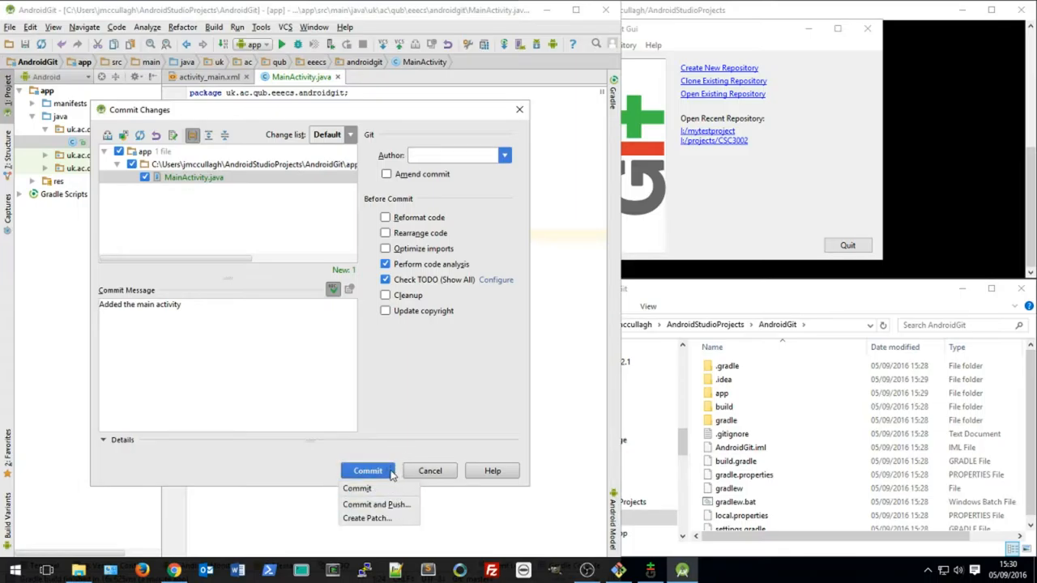
mouse_move(405, 504)
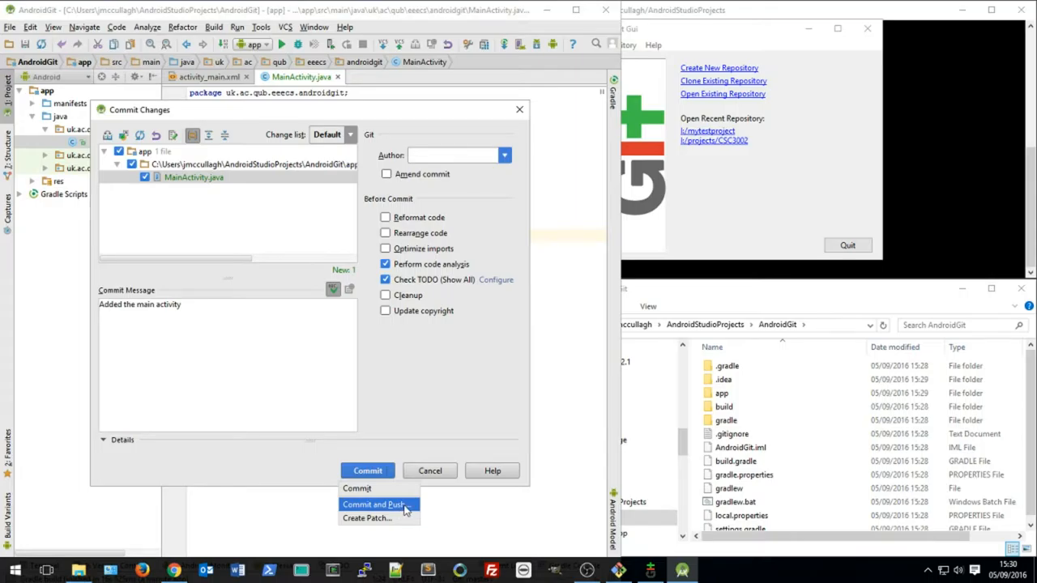
left_click(373, 504)
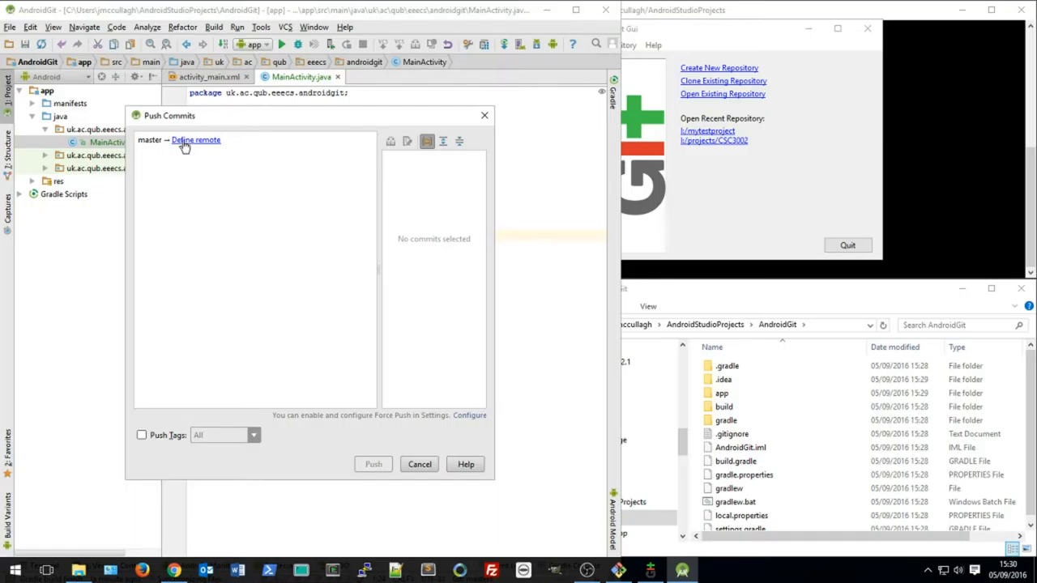
mouse_move(203, 144)
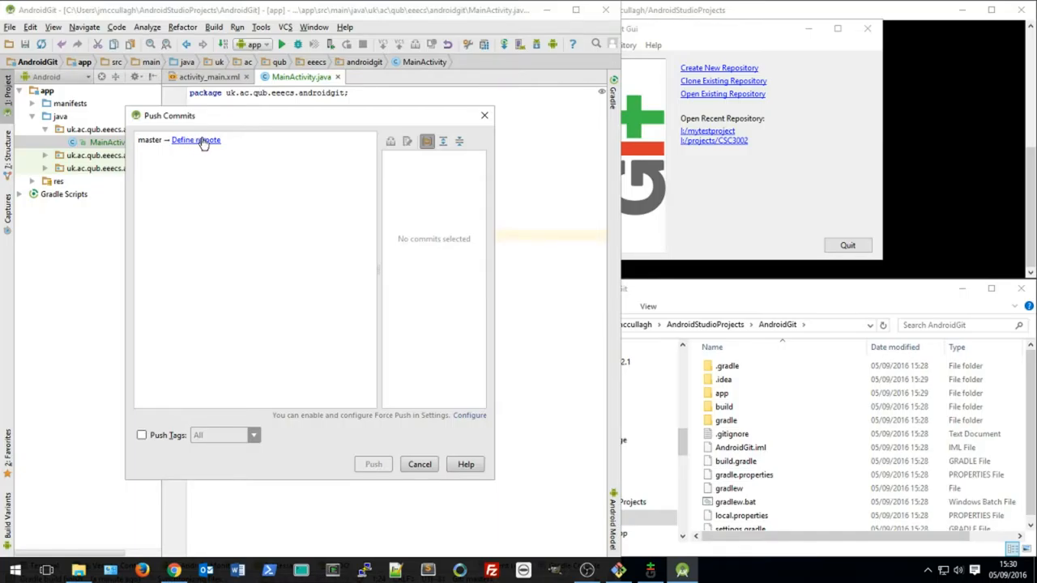
Start defining the origin remote from the Push Commits window.
left_click(196, 139)
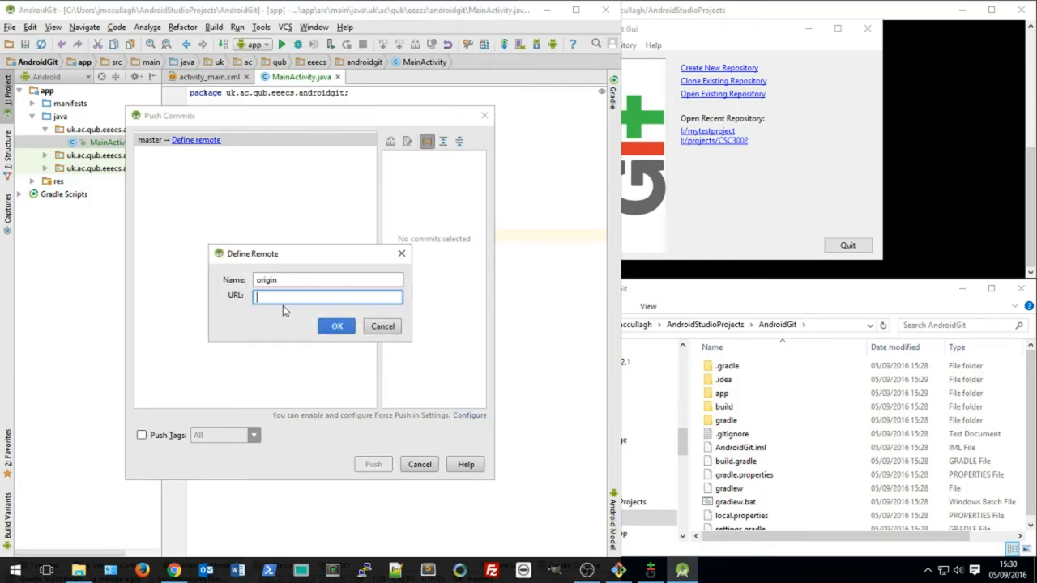
mouse_move(292, 311)
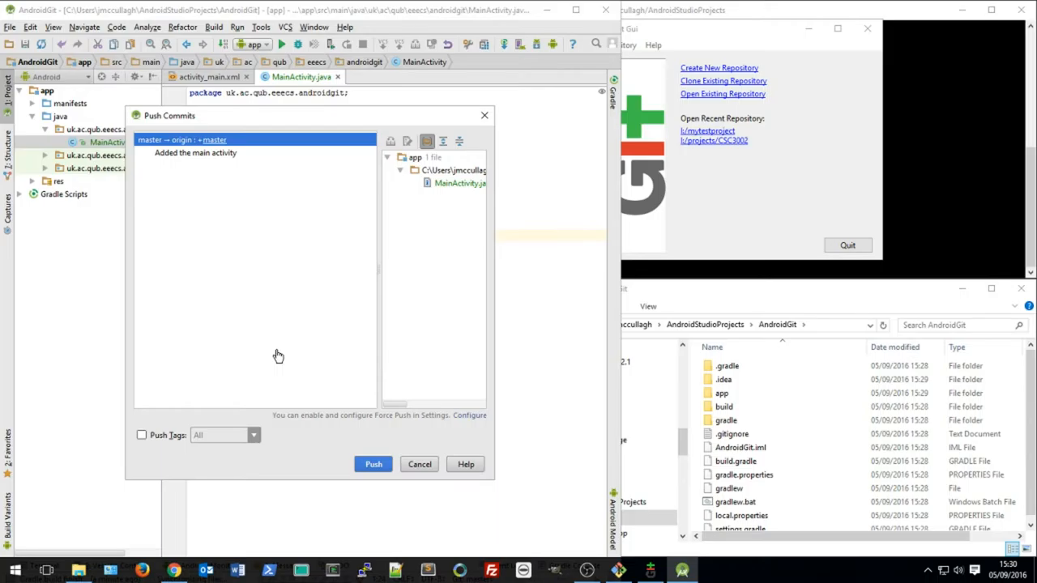
mouse_move(645, 55)
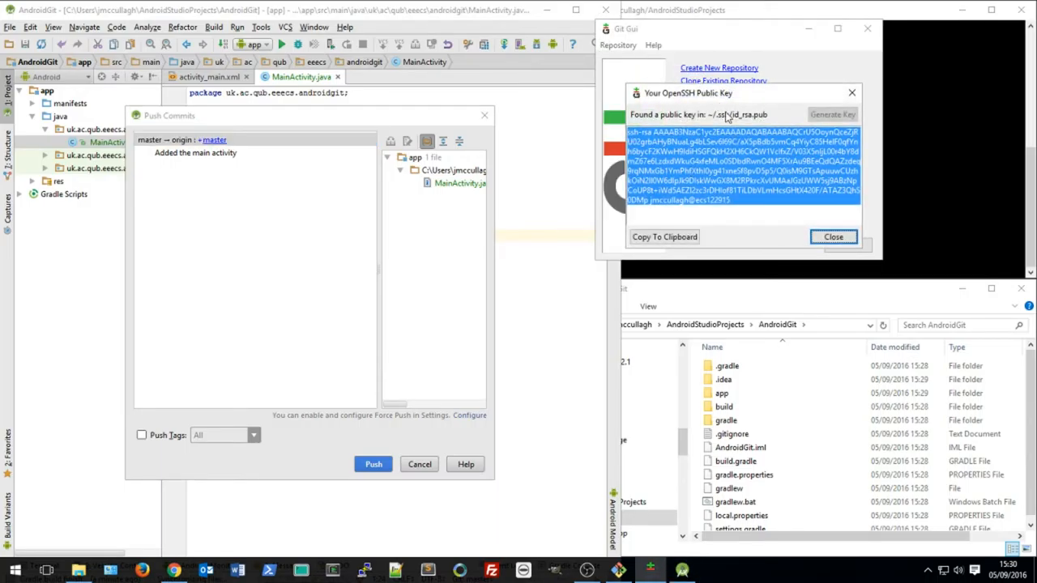
Dismiss the SSH key viewer and push the 'Added the main activity' commit from master to origin master.
left_click(832, 236)
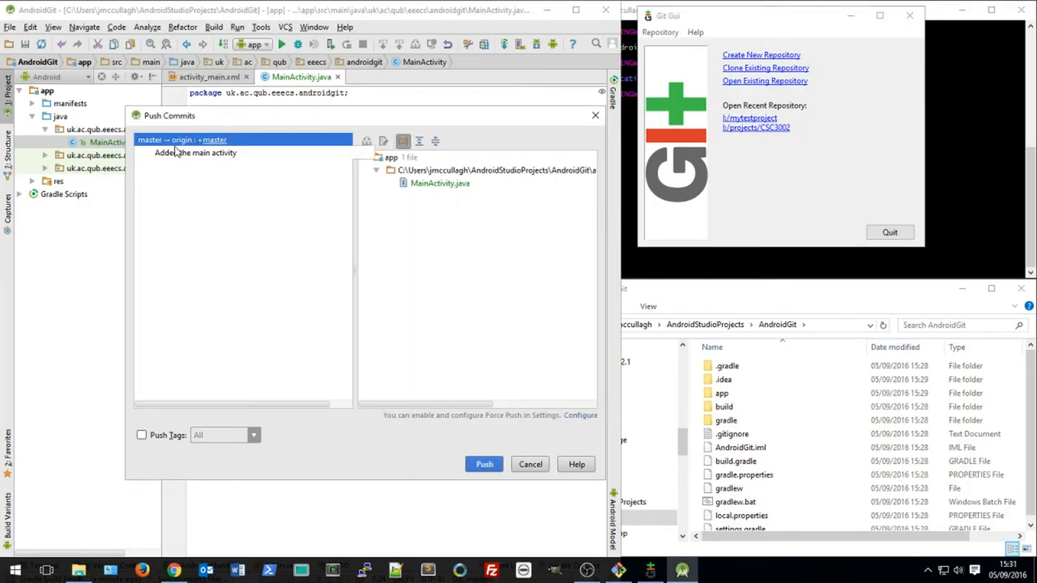
left_click(195, 152)
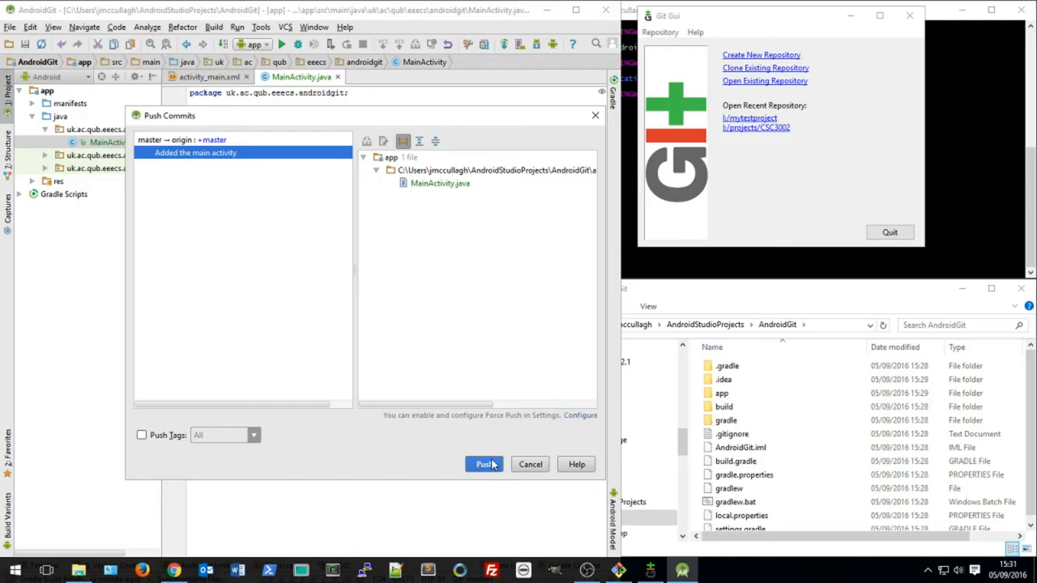
left_click(483, 464)
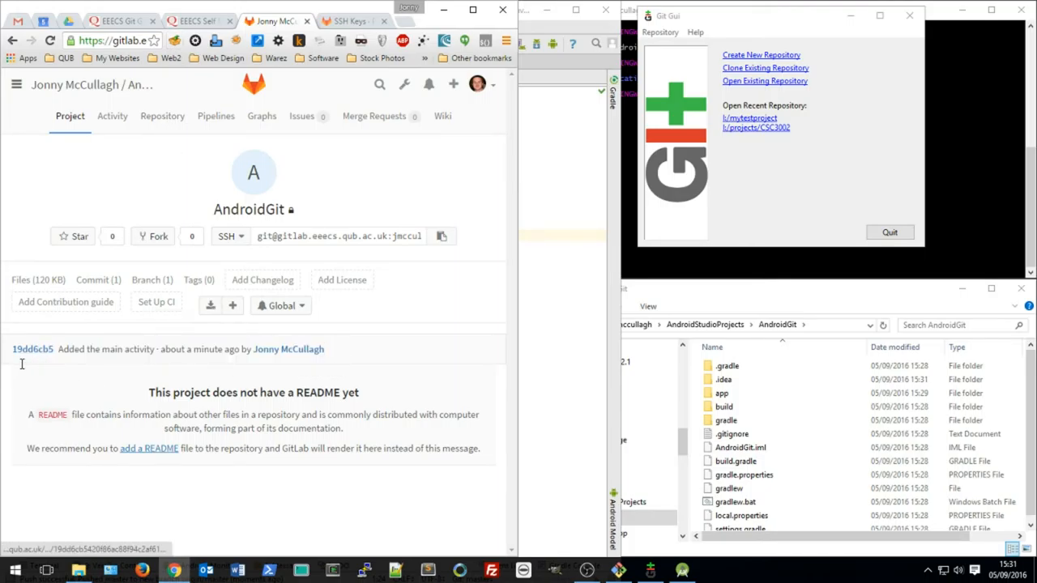
mouse_move(288, 350)
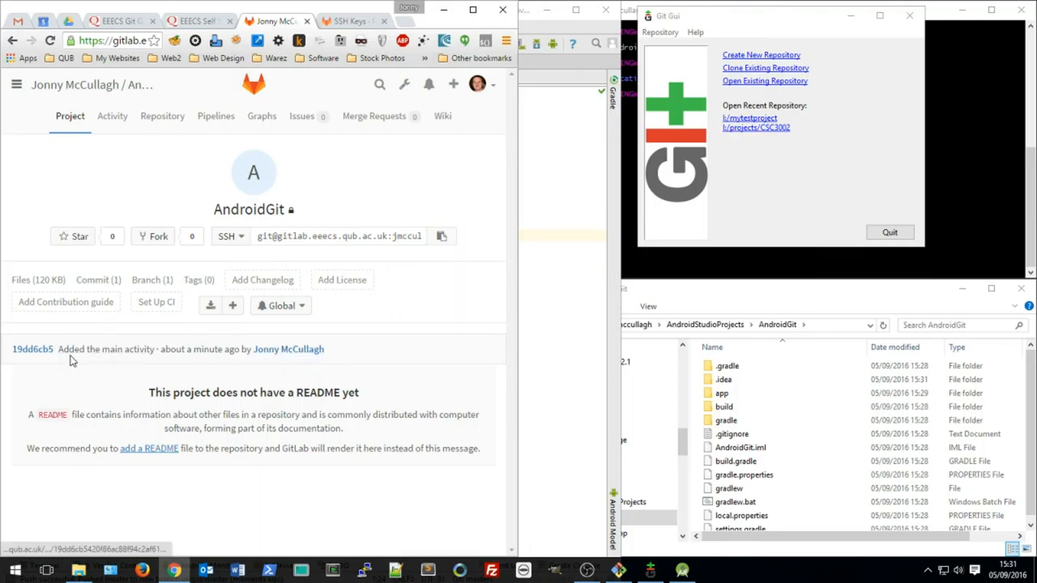
mouse_move(162, 117)
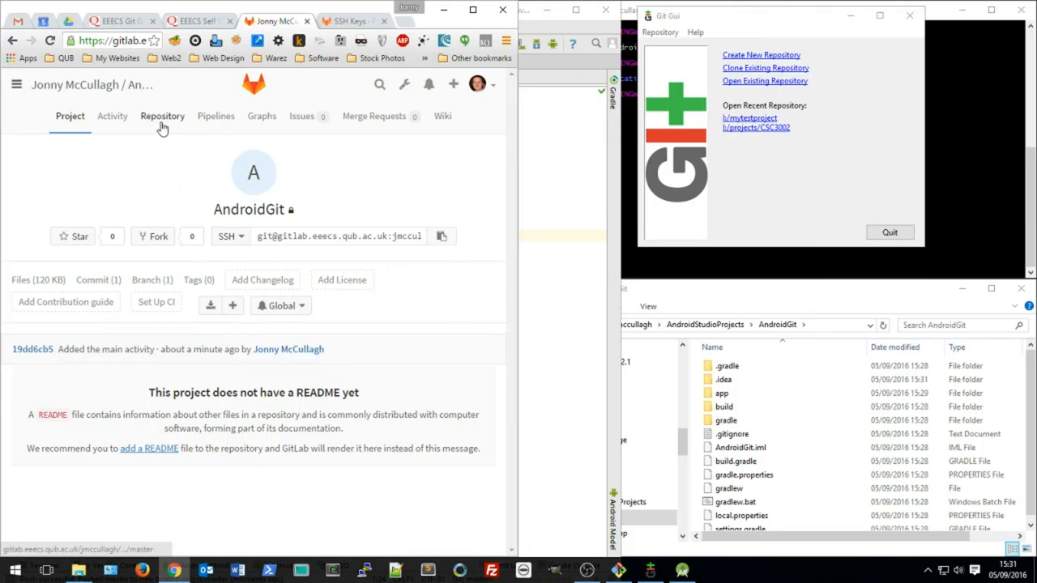
View MainActivity.java in GitLab's AndroidGit repository, confirming the pushed //Do Something code.
left_click(162, 117)
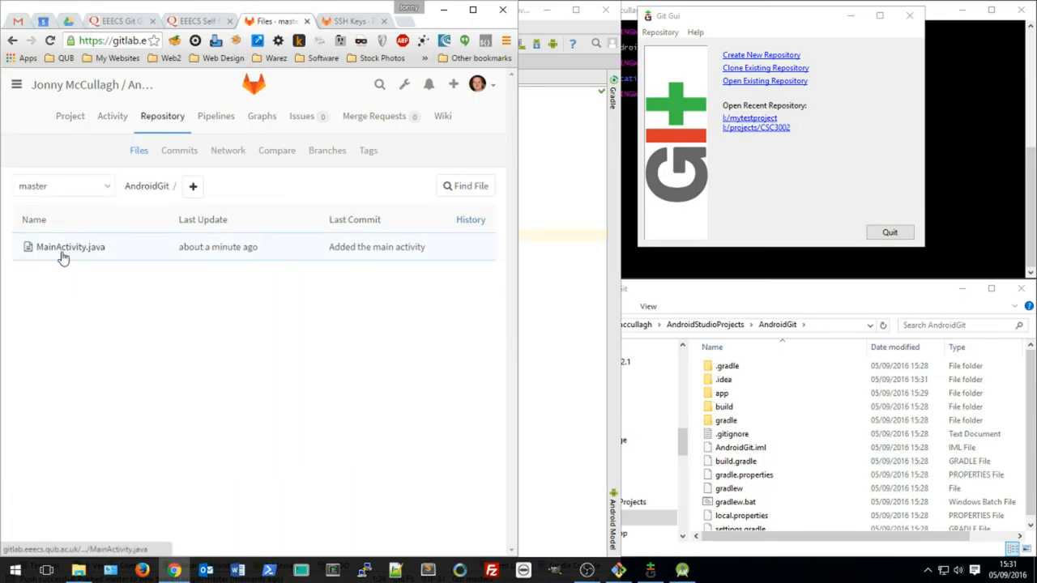
left_click(70, 246)
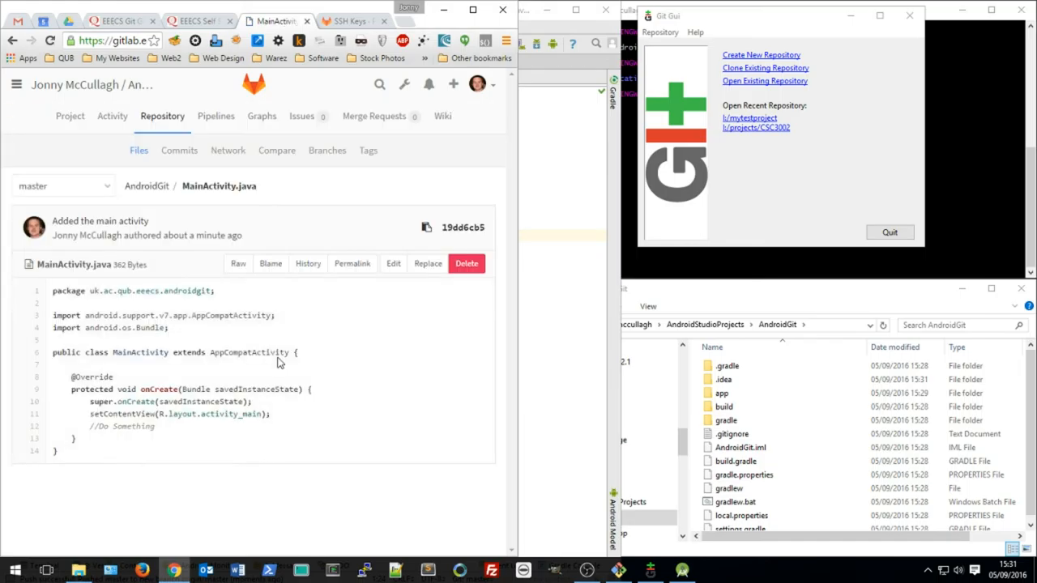
double_click(126, 426)
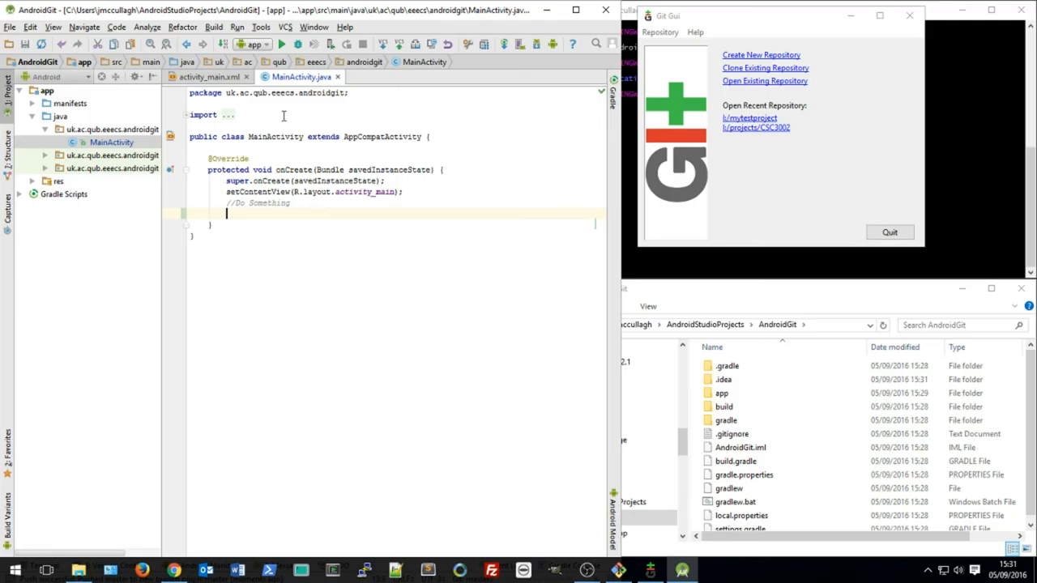
left_click(285, 26)
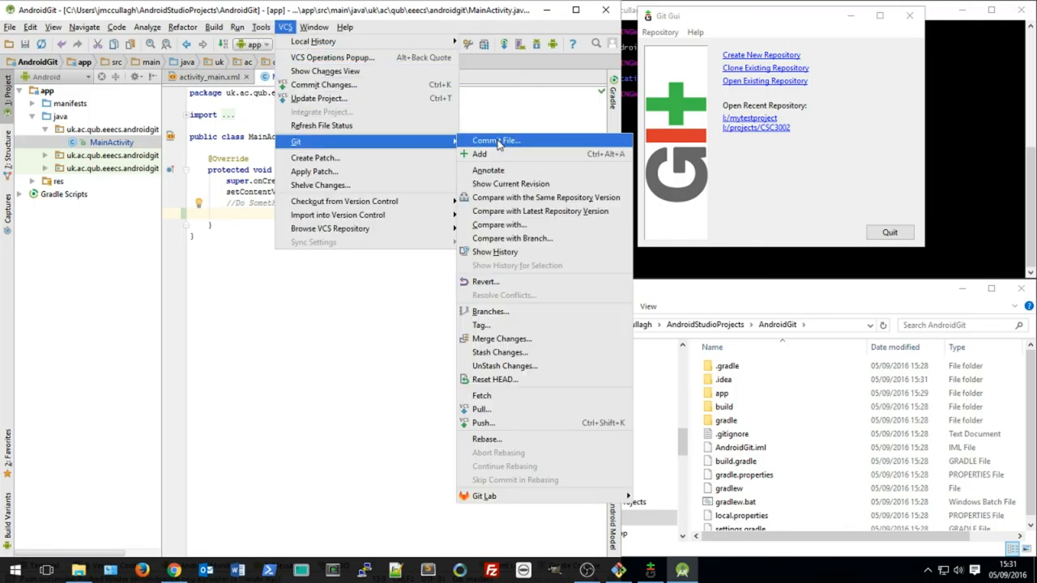
mouse_move(500, 395)
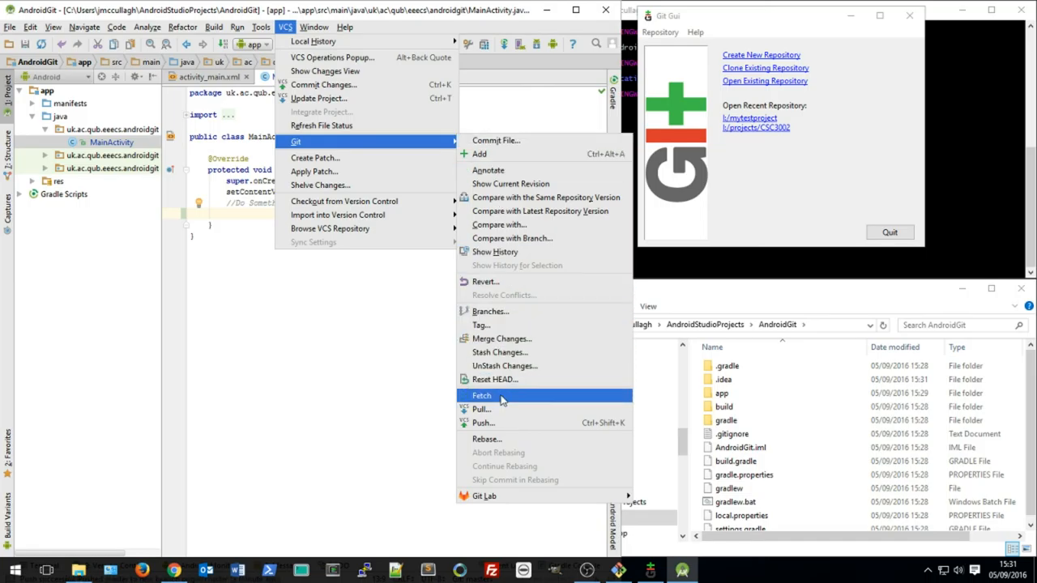
mouse_move(501, 423)
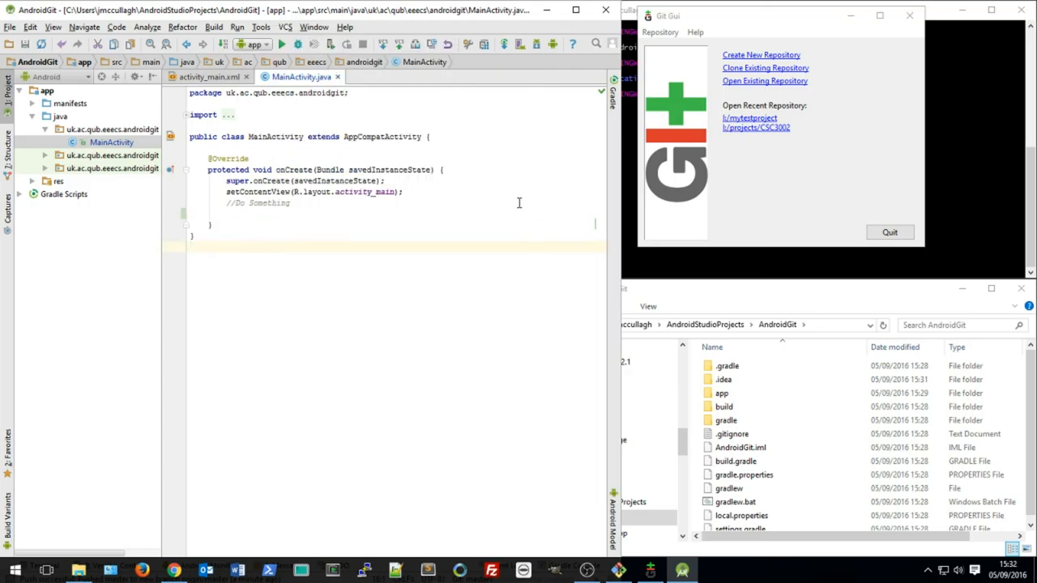
mouse_move(457, 464)
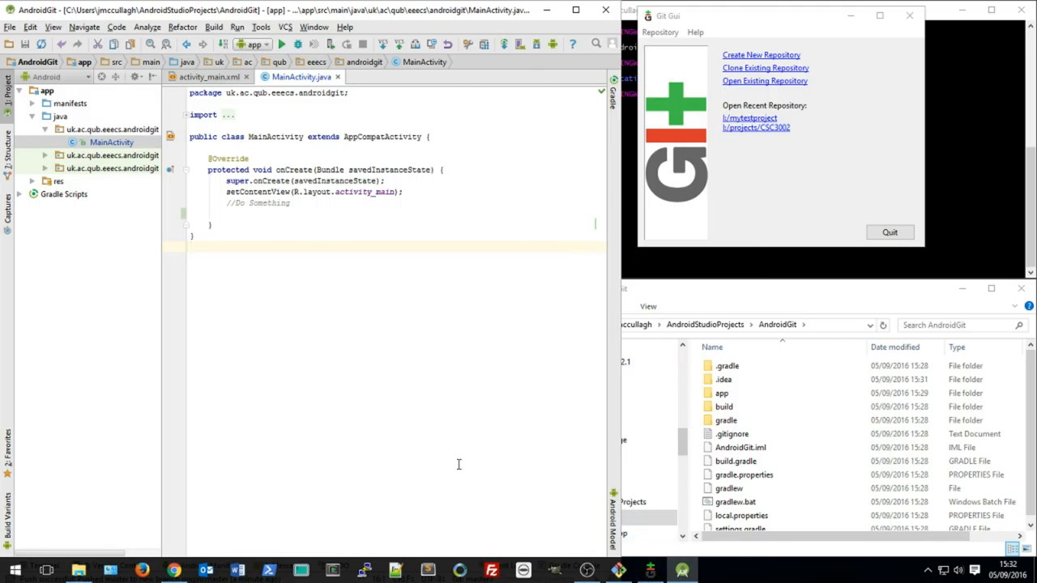